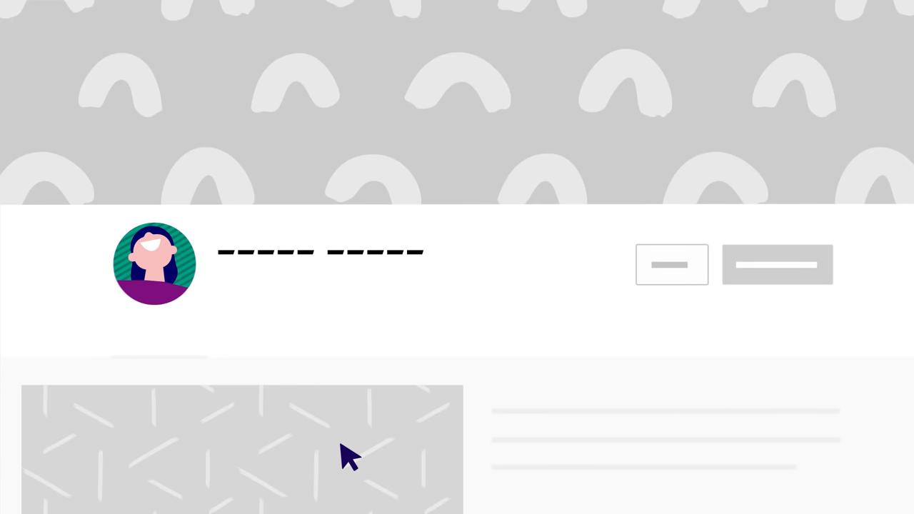
Scroll down to a video's comments and write 'Thanks for watching!'
{"action": "scroll", "scroll_direction": "down", "scroll_amount": 3}
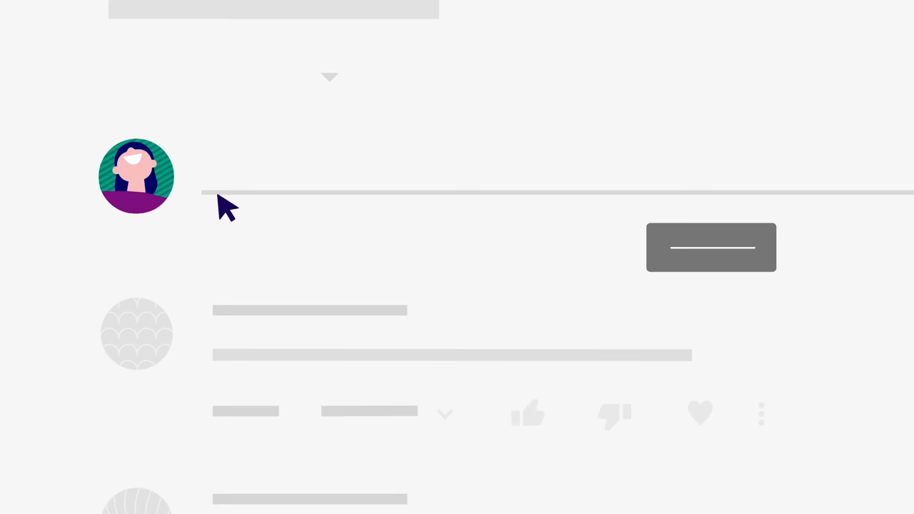
{"action": "type", "text": "Thanks for watching!"}
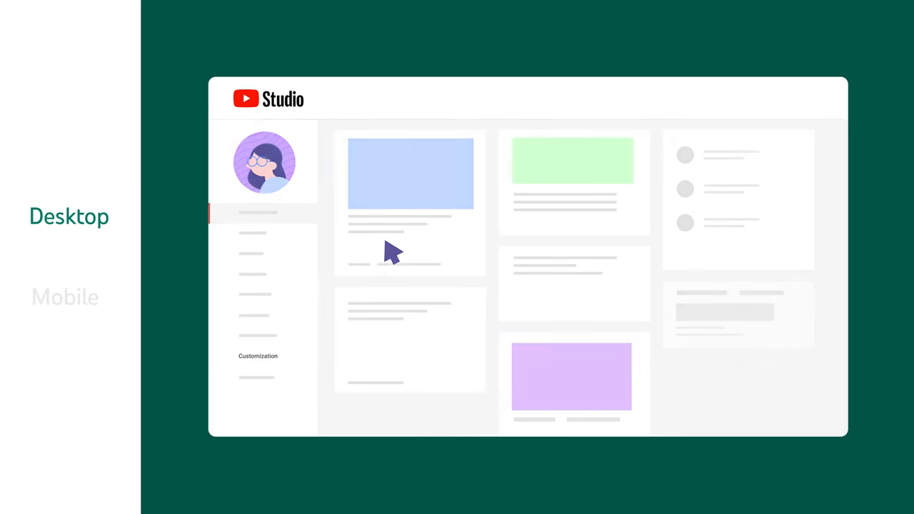
Go to Customization and open the Basic info tab with name and description fields
{"action": "left_click", "coordinate": [258, 256]}
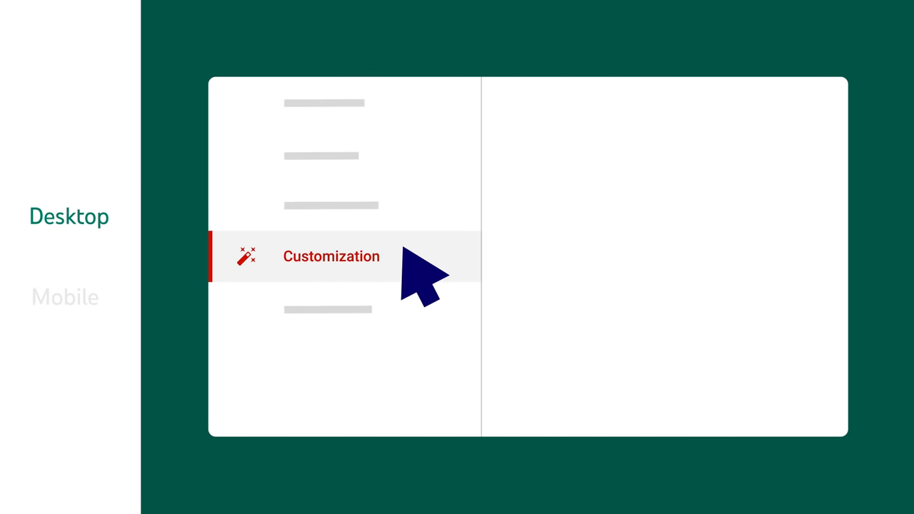
{"action": "left_click", "coordinate": [331, 257]}
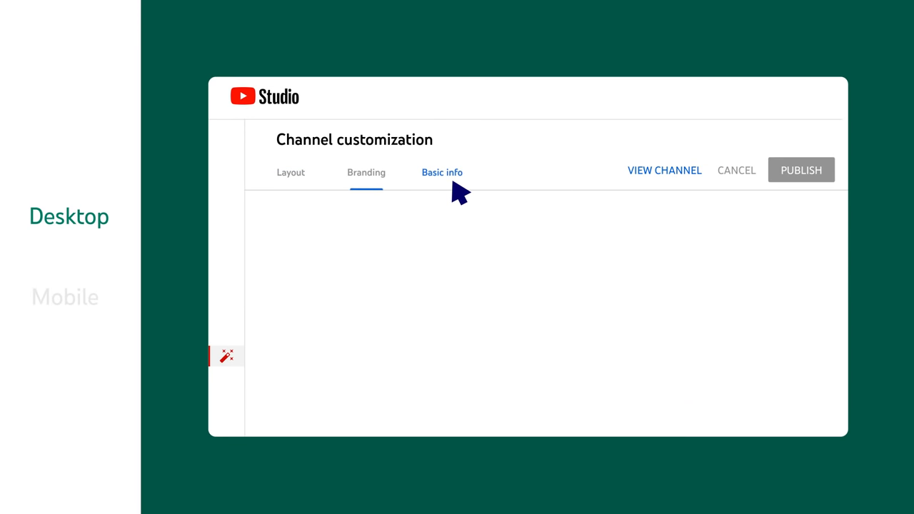
{"action": "left_click", "coordinate": [442, 173]}
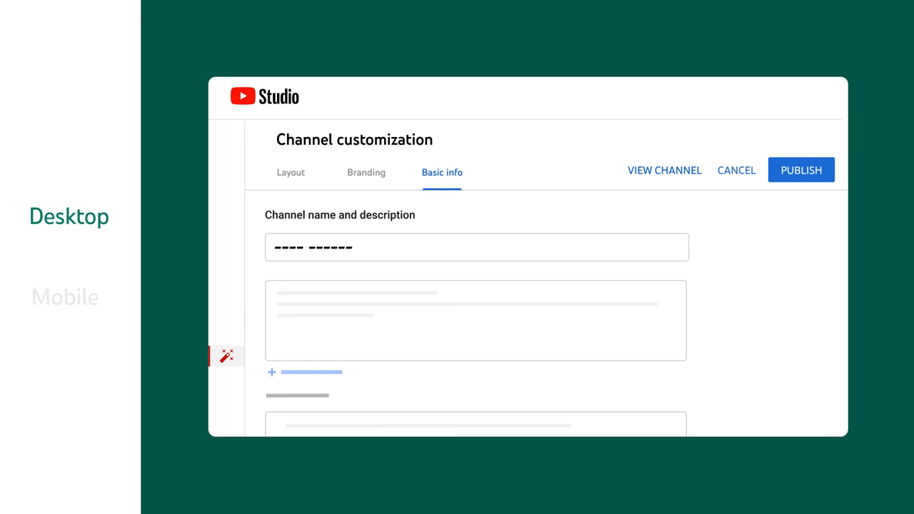
{"action": "mouse_move", "coordinate": [800, 193]}
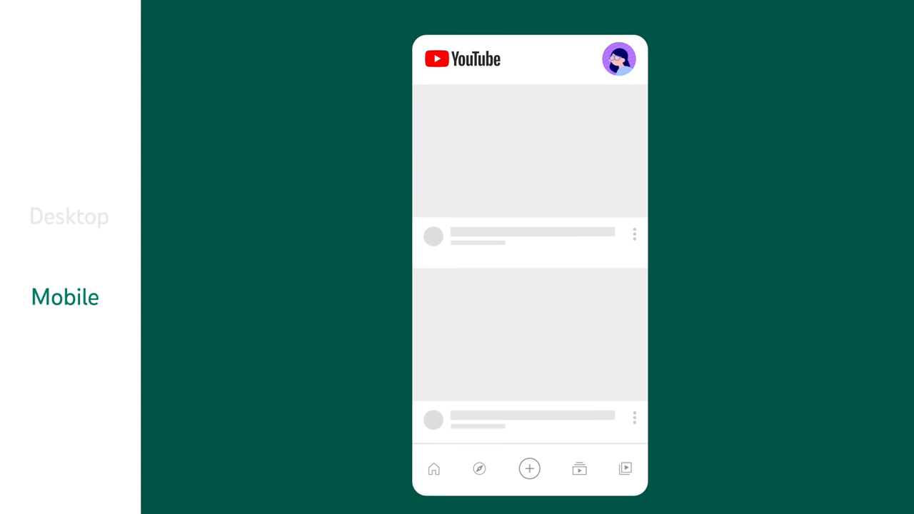
From the profile menu, open Your Channel, Edit Channel, and the Name pencil
{"action": "left_click", "coordinate": [619, 59]}
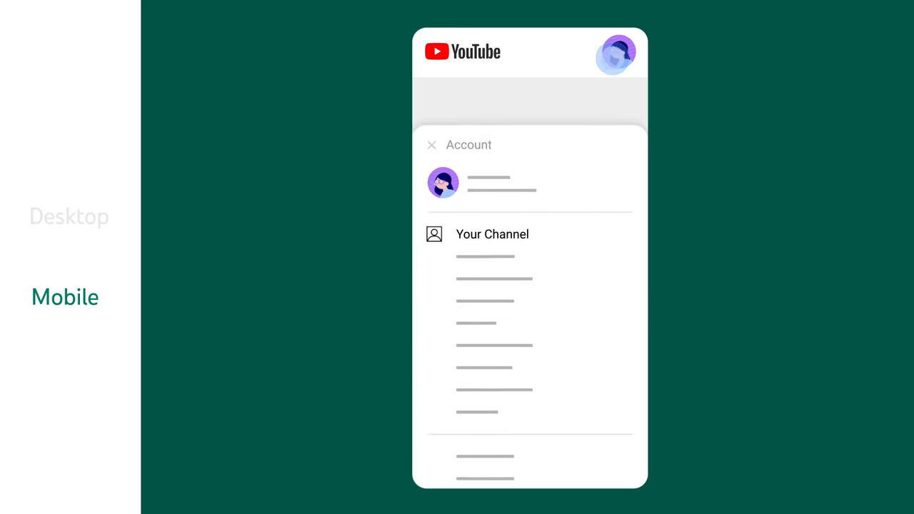
{"action": "left_click", "coordinate": [492, 234]}
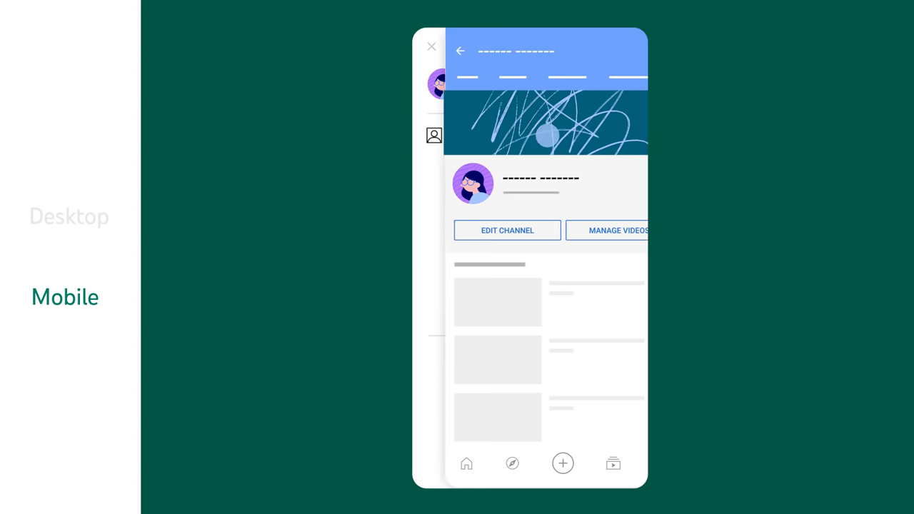
{"action": "left_click", "coordinate": [507, 230]}
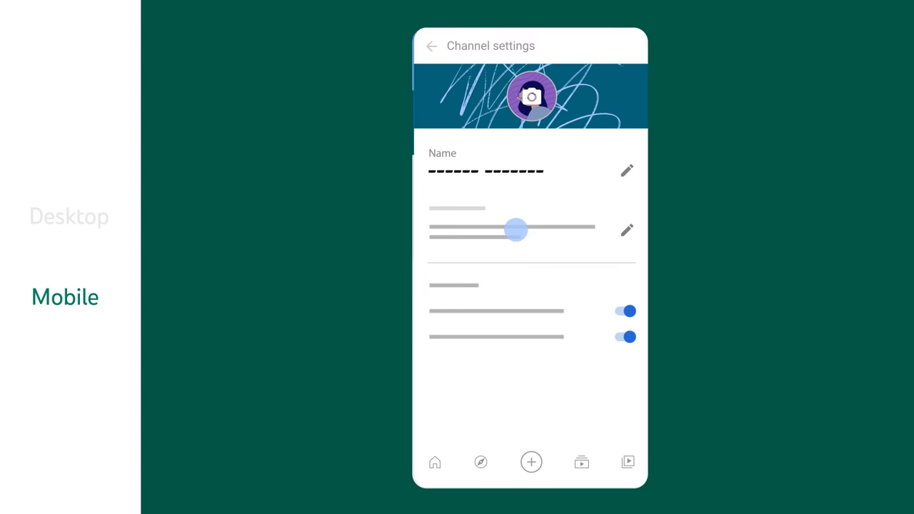
{"action": "left_click", "coordinate": [626, 171]}
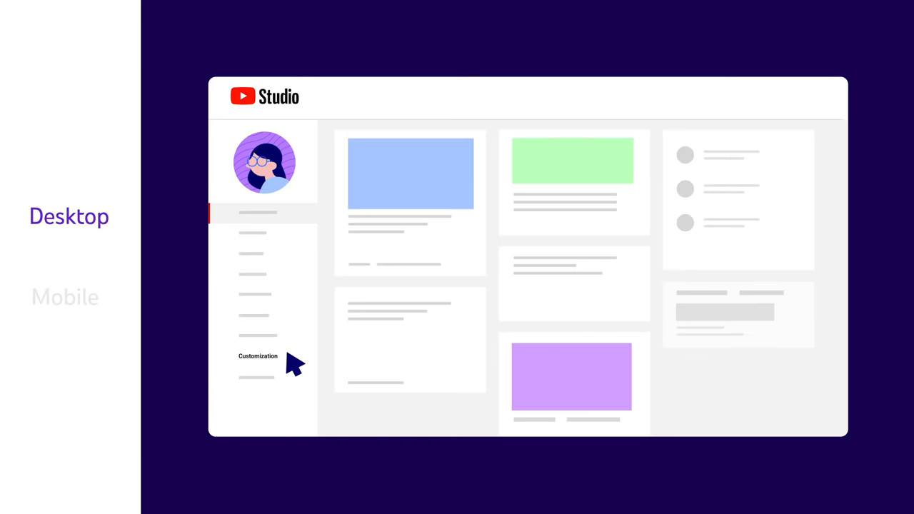
Upload the smiling-woman image under Branding's Profile picture and confirm the crop
{"action": "left_click", "coordinate": [258, 356]}
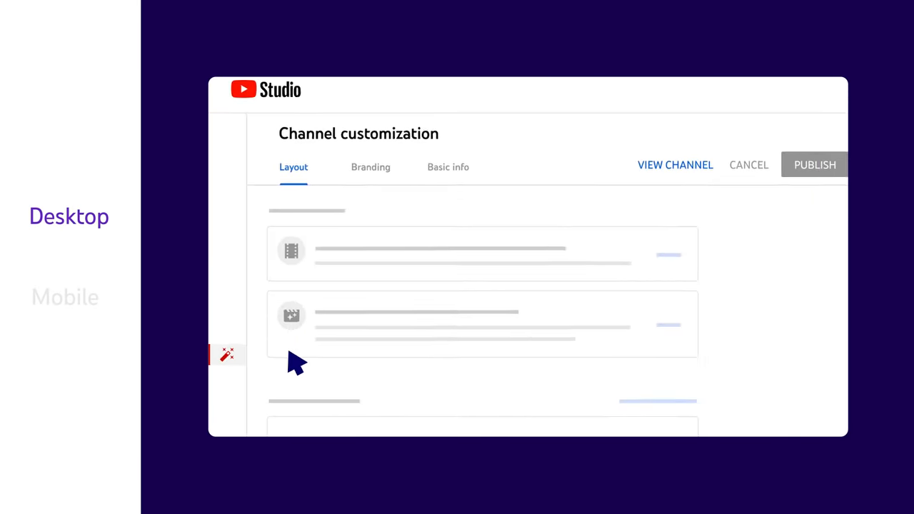
{"action": "left_click", "coordinate": [370, 166]}
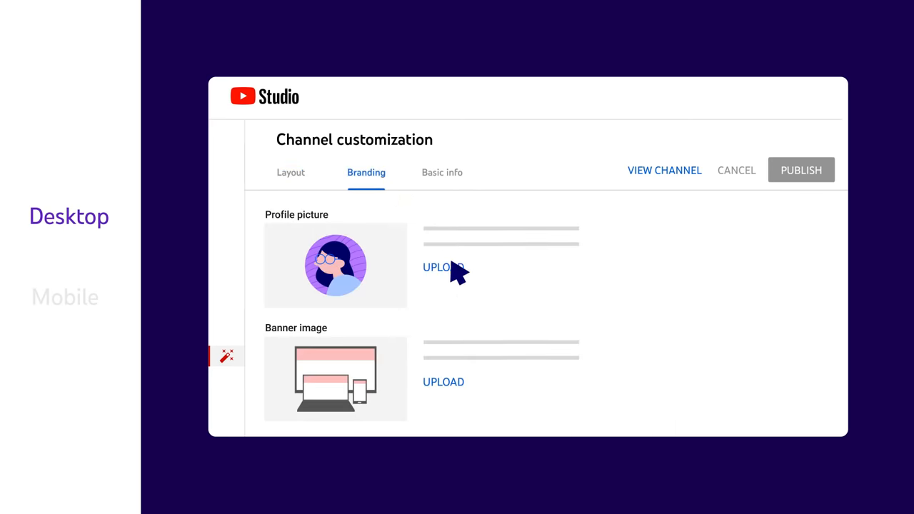
{"action": "left_click", "coordinate": [443, 267]}
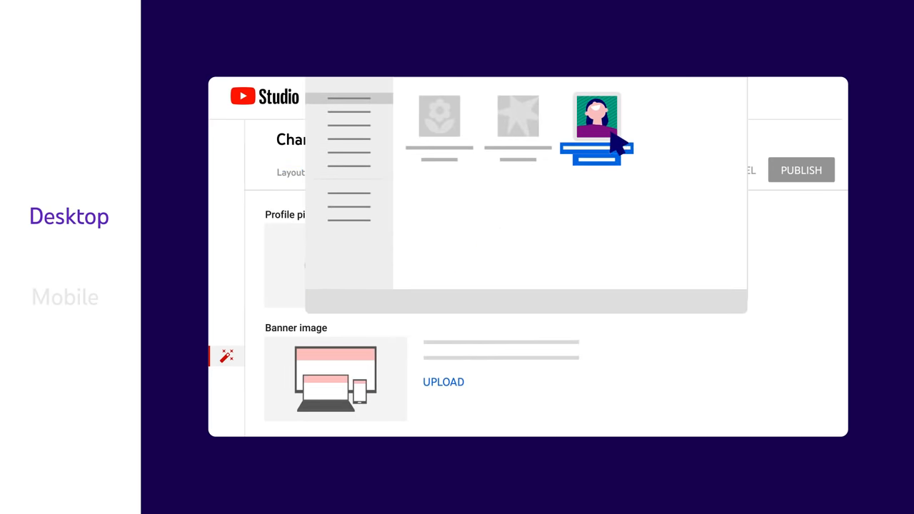
{"action": "left_click", "coordinate": [596, 127]}
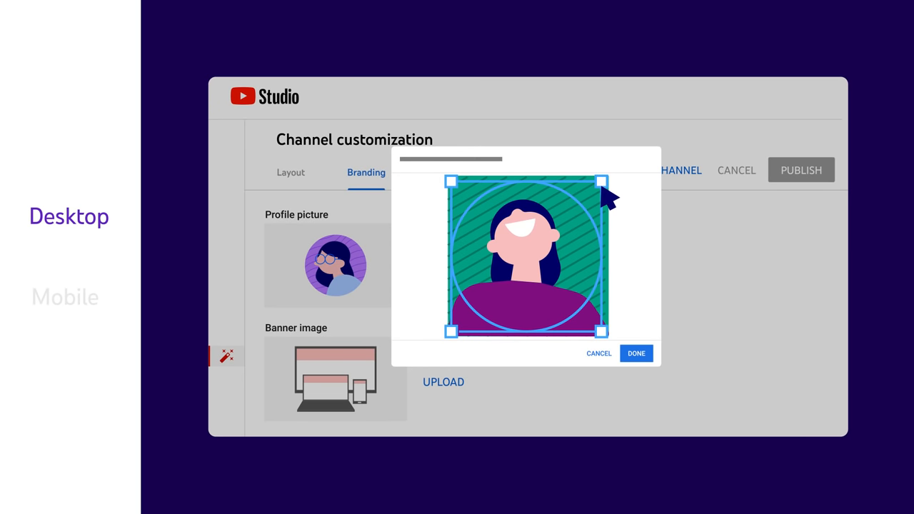
{"action": "left_click", "coordinate": [635, 353]}
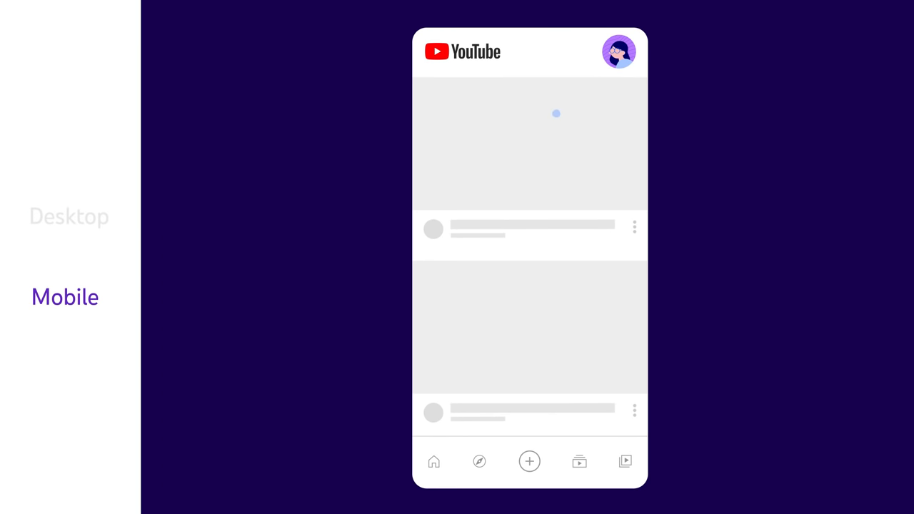
Via Your Channel and Edit Channel, take a new profile photo of the woman
{"action": "left_click", "coordinate": [619, 52]}
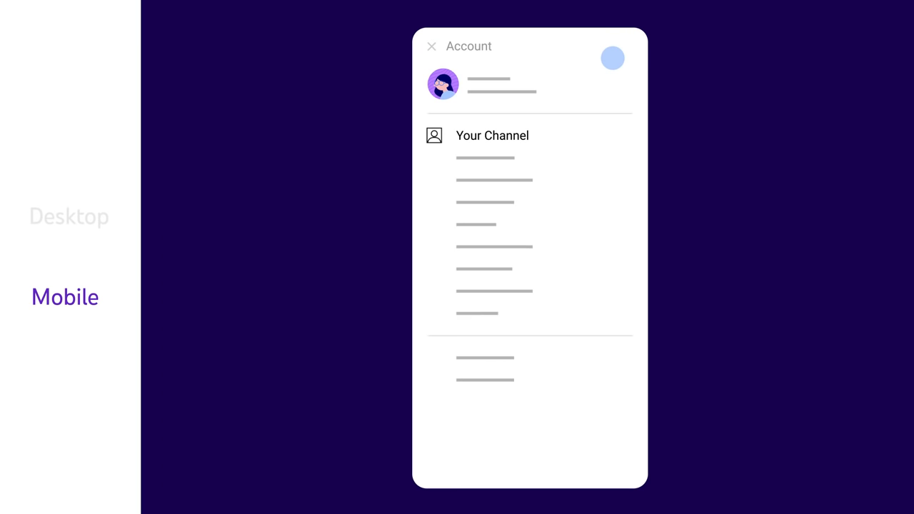
{"action": "left_click", "coordinate": [492, 136]}
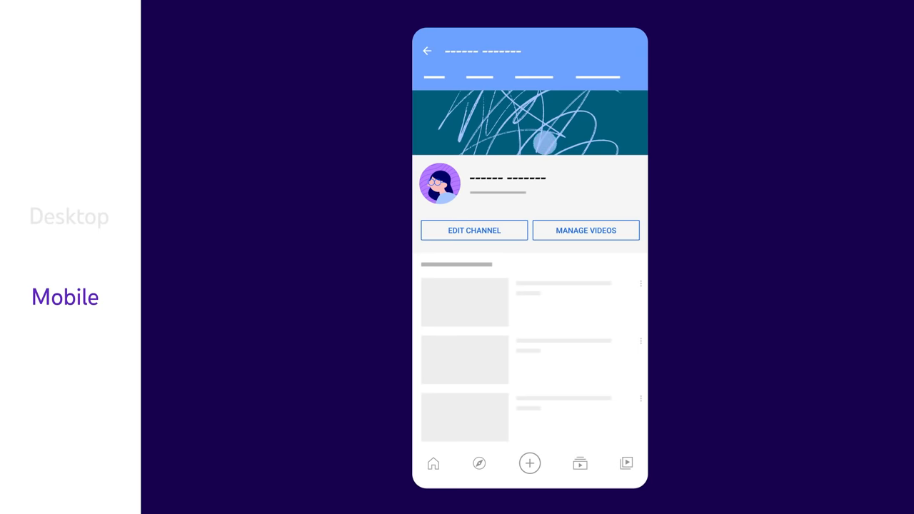
{"action": "left_click", "coordinate": [473, 230]}
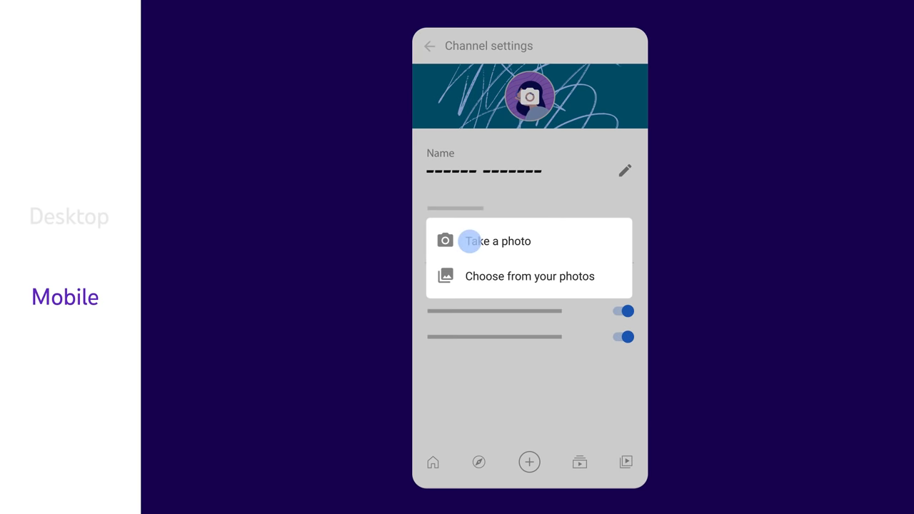
{"action": "left_click", "coordinate": [495, 241]}
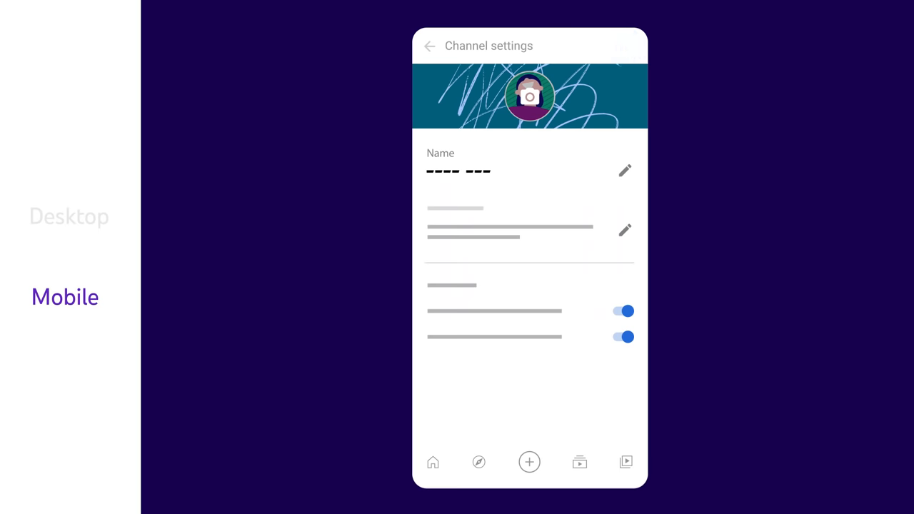